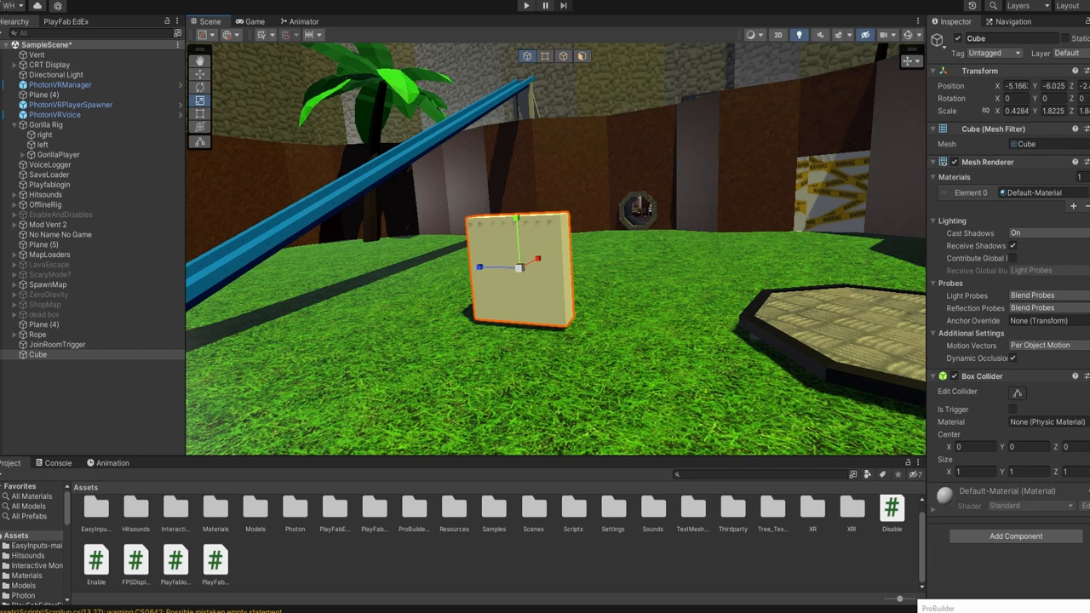
- Duplicate the cube and rename the original to MapLoader-SpawnMap
right_click(52, 355)
text(M)
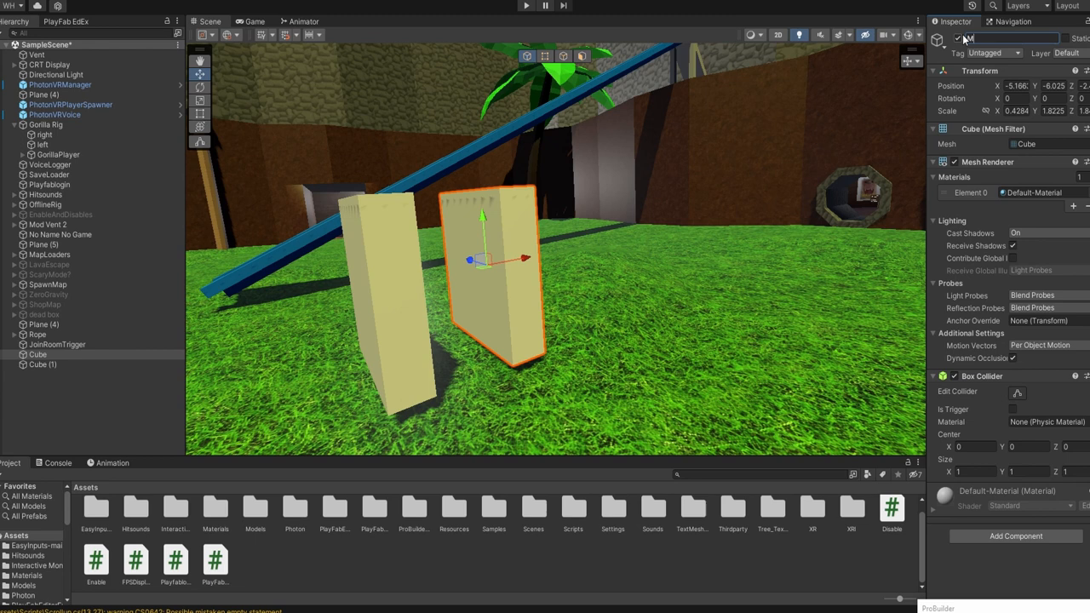
text(apLoader)
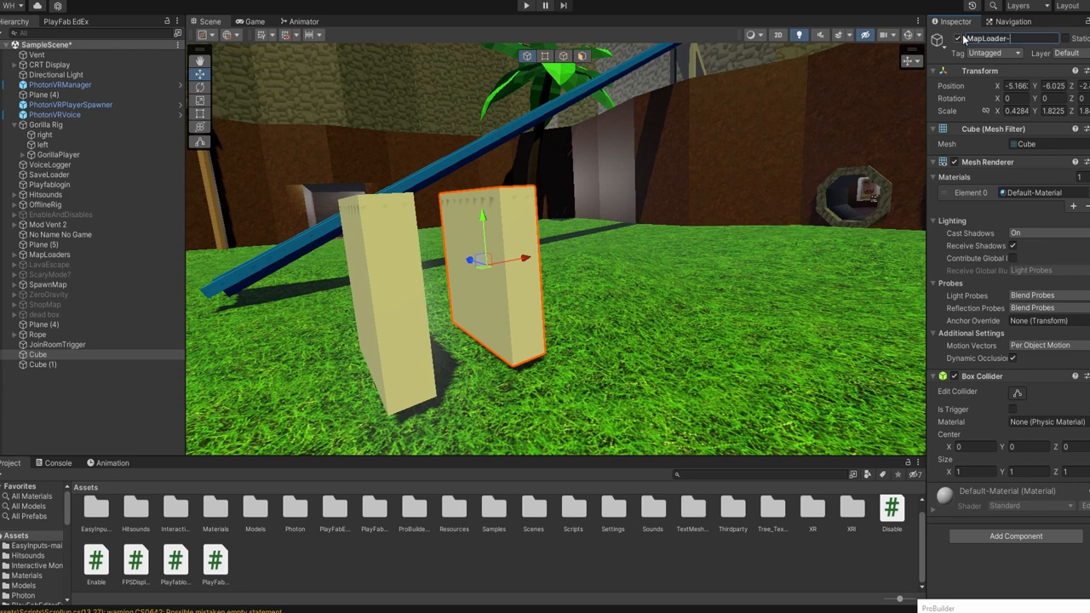
text(SpawnMap)
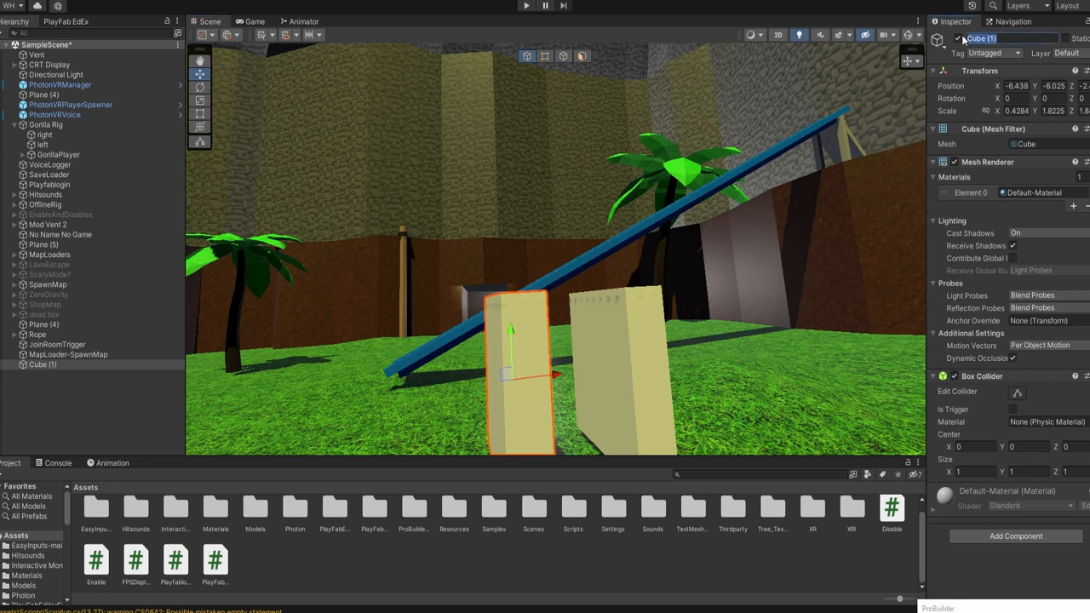
- Rename Cube (1) to Maploader-ShopMap in the Inspector name field
double_click(979, 39)
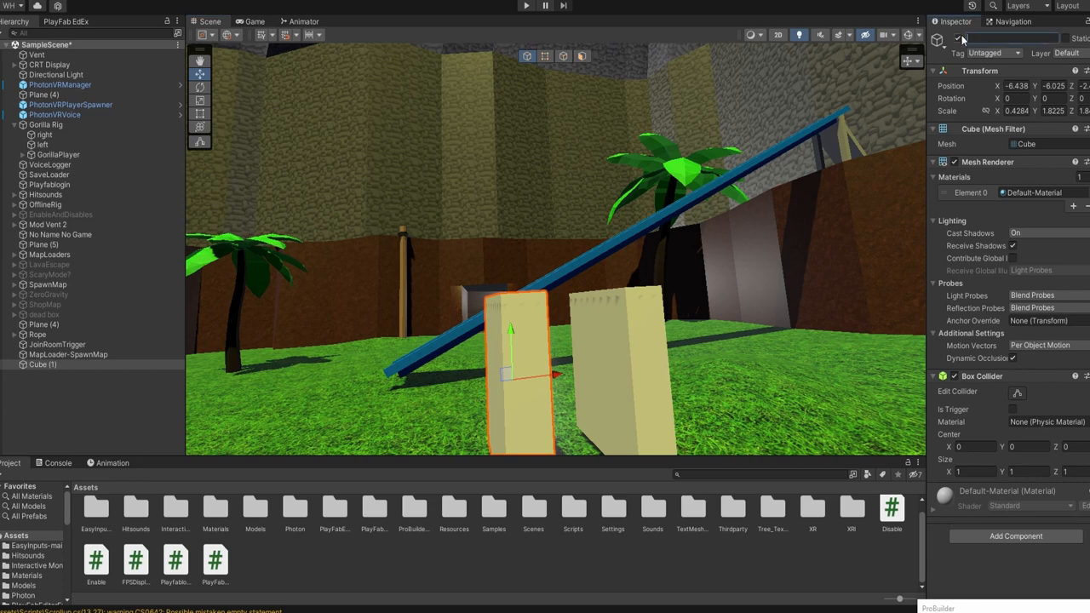
text(MapLoader-)
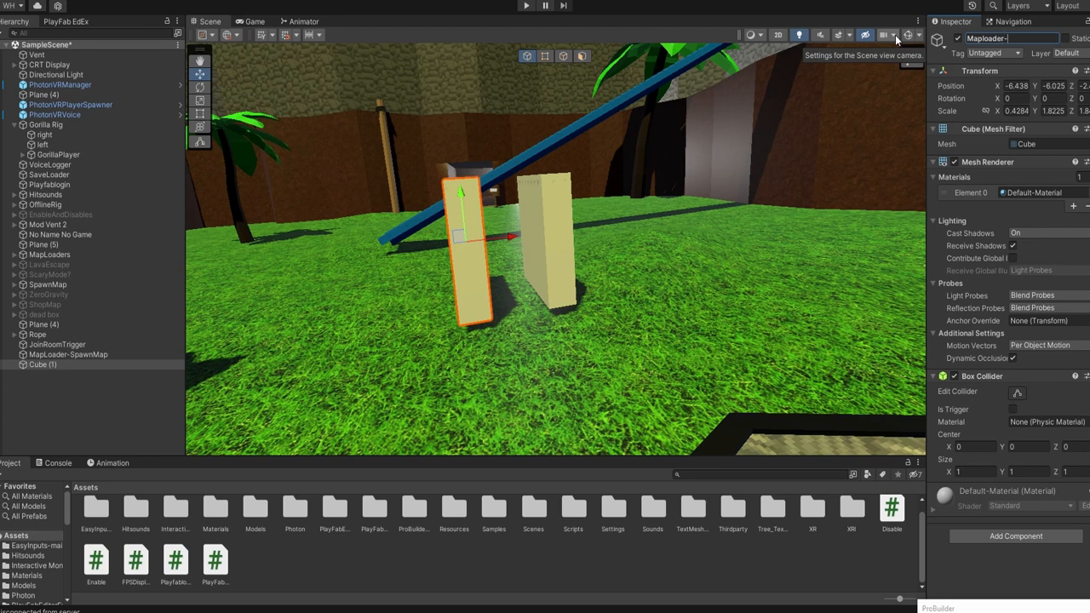
text(ShopMap)
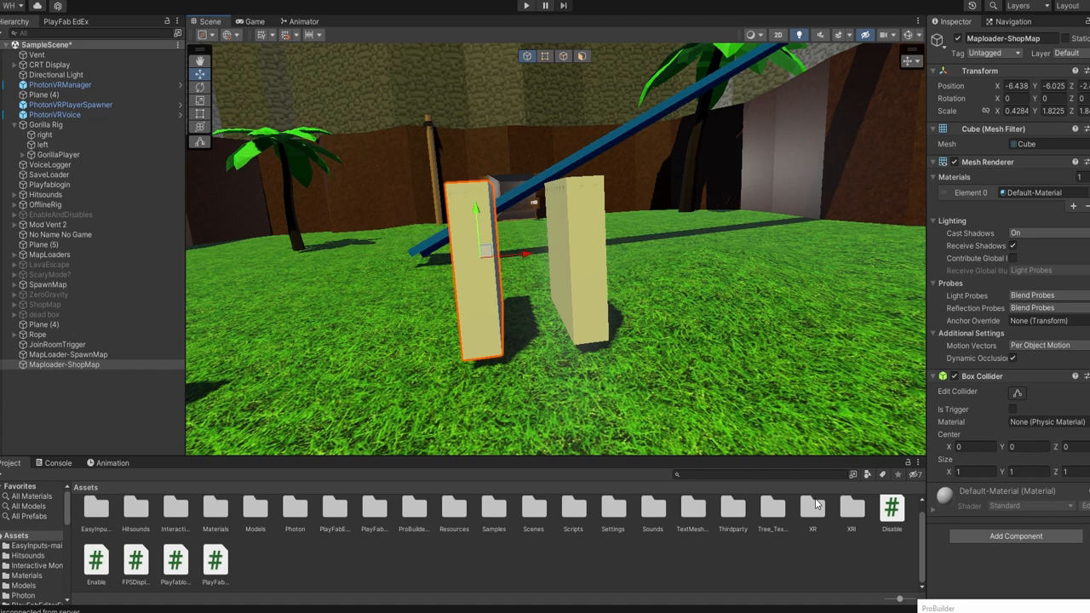
- Review the Disable and Enable scripts, then add them as components to MapLoader-SpawnMap
click(892, 511)
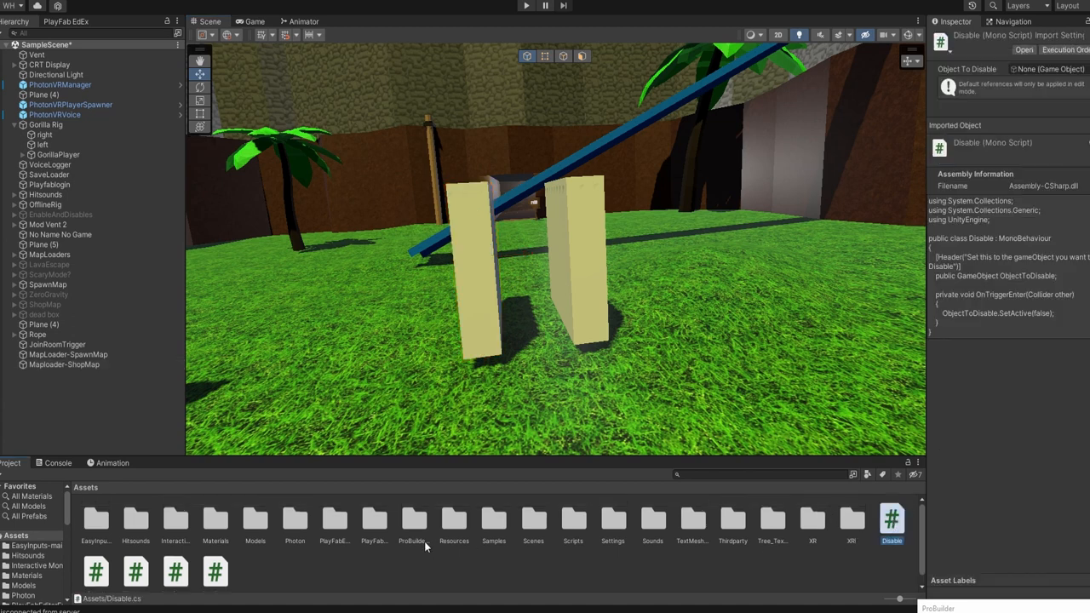
click(96, 566)
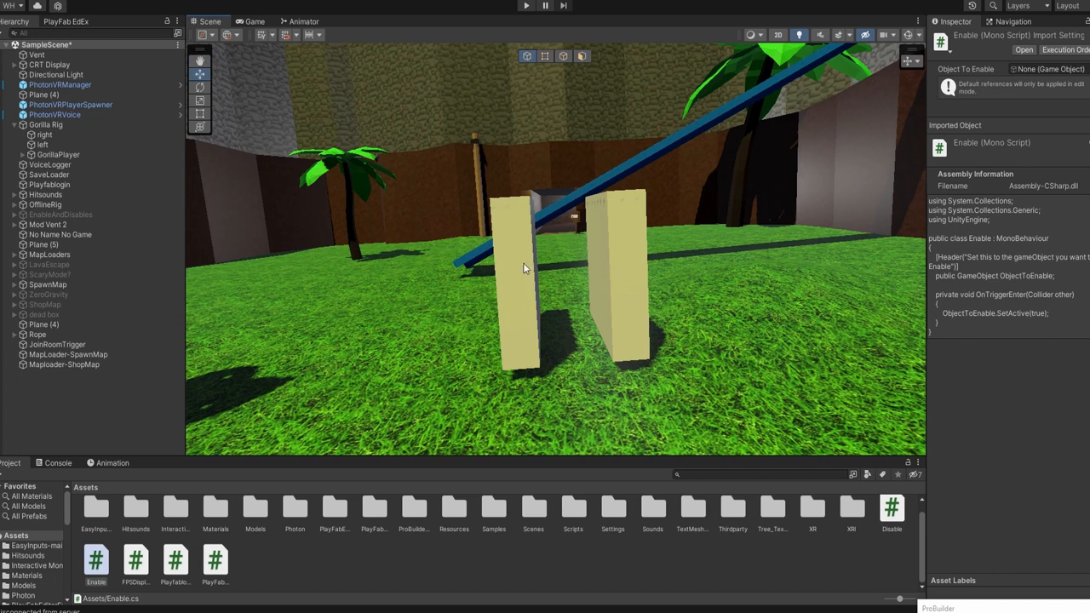
click(519, 285)
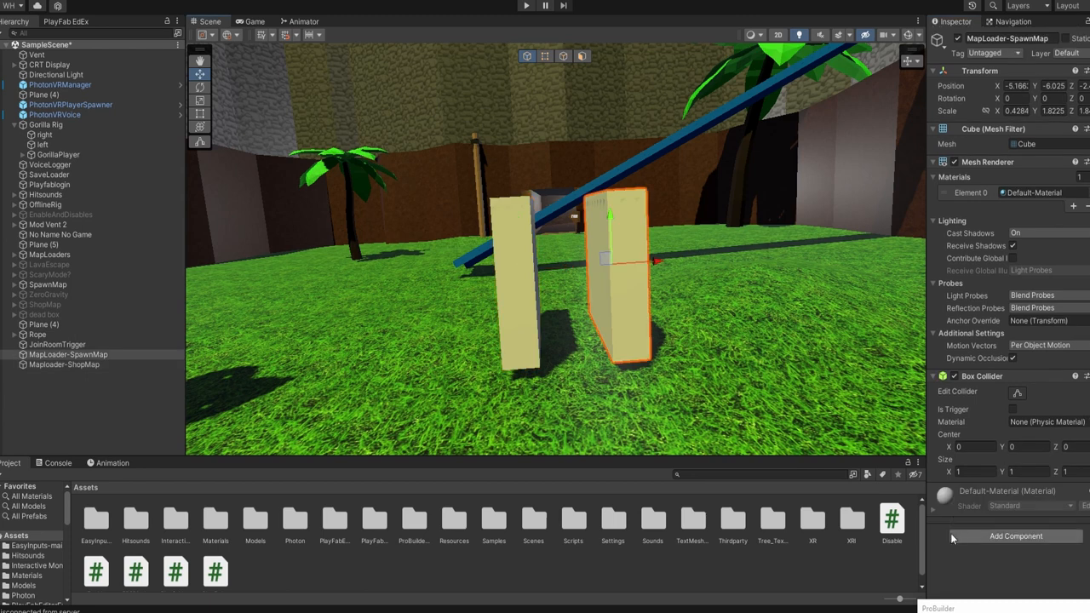
click(1015, 535)
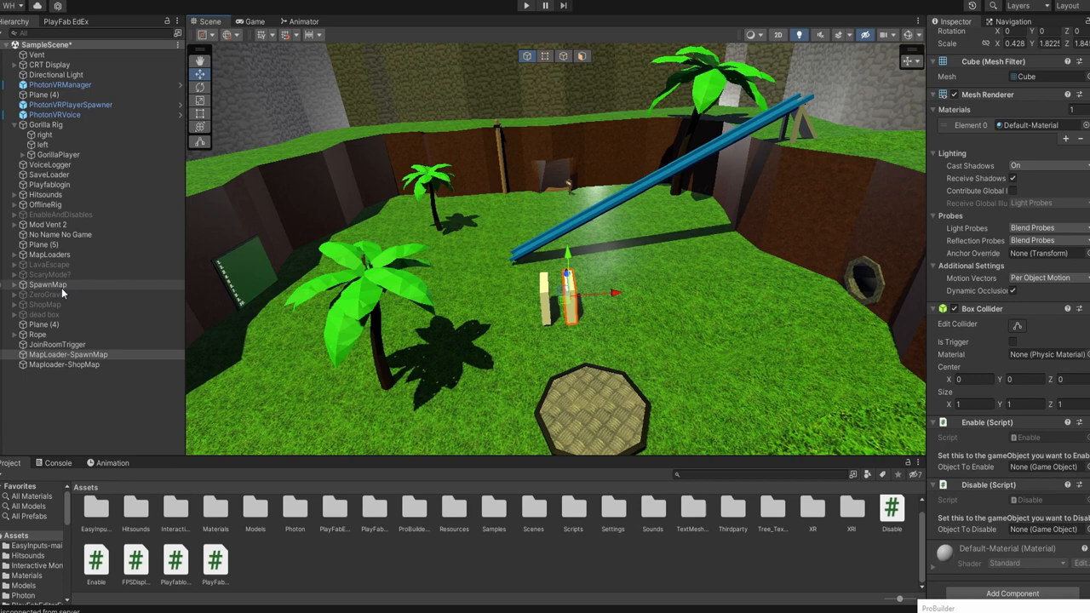
- Select SpawnMap, then select both loader cubes together for repositioning
click(44, 304)
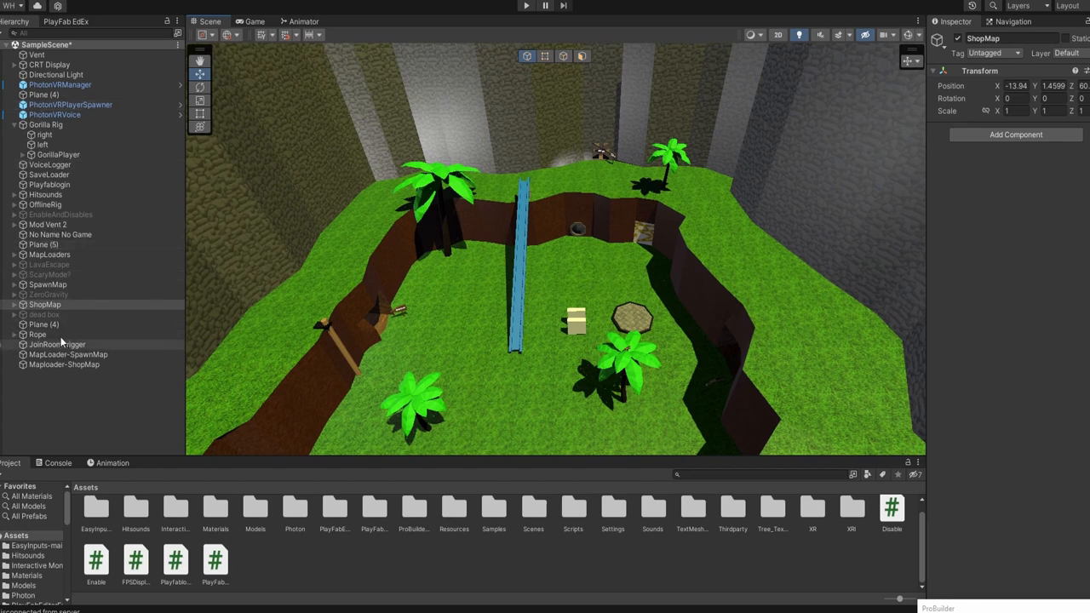
click(64, 364)
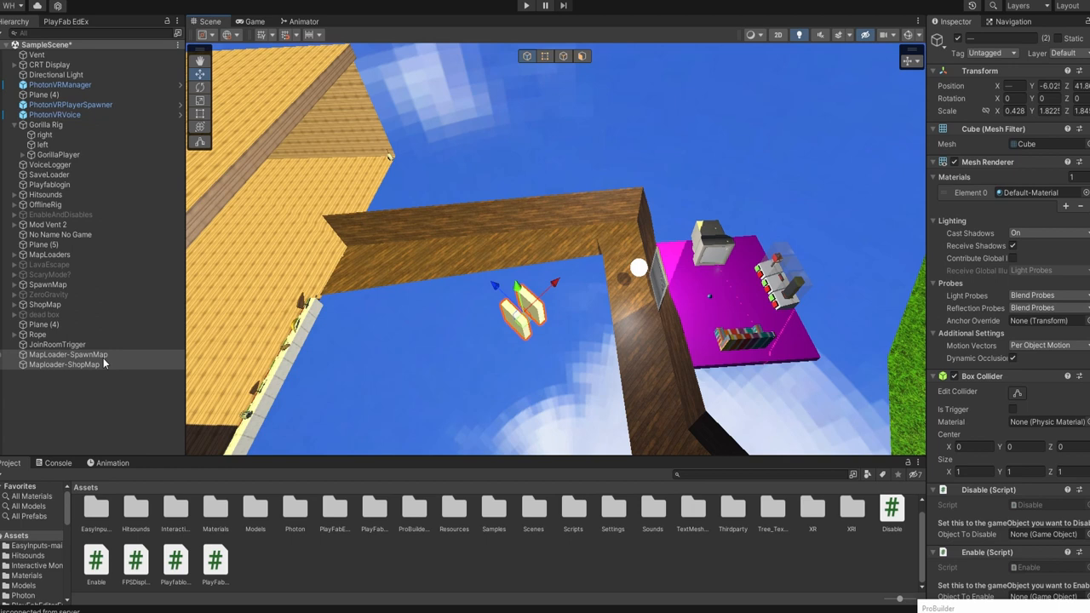
click(63, 363)
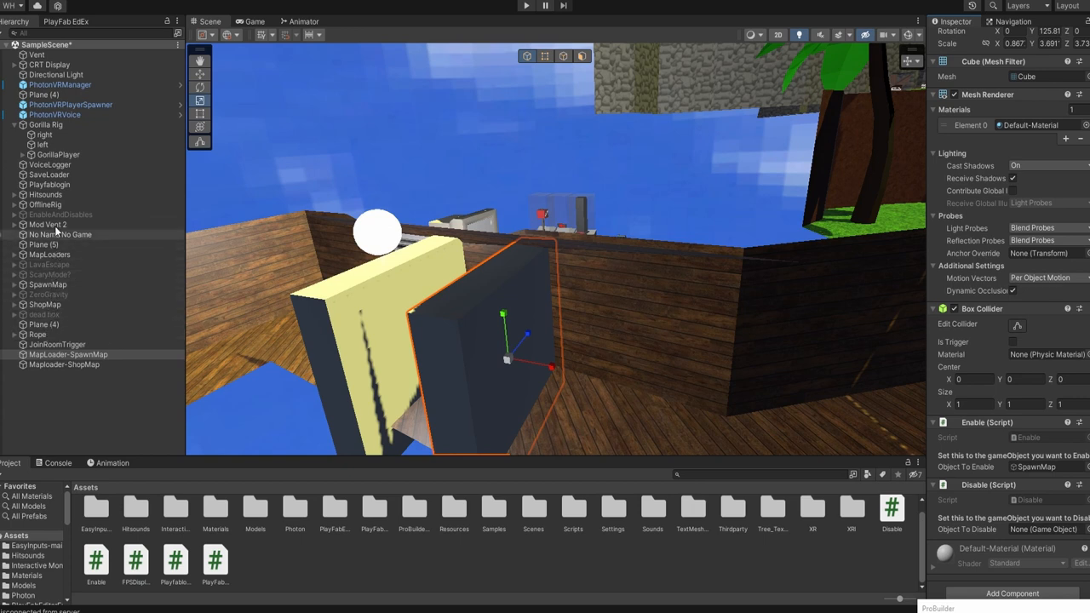
click(45, 304)
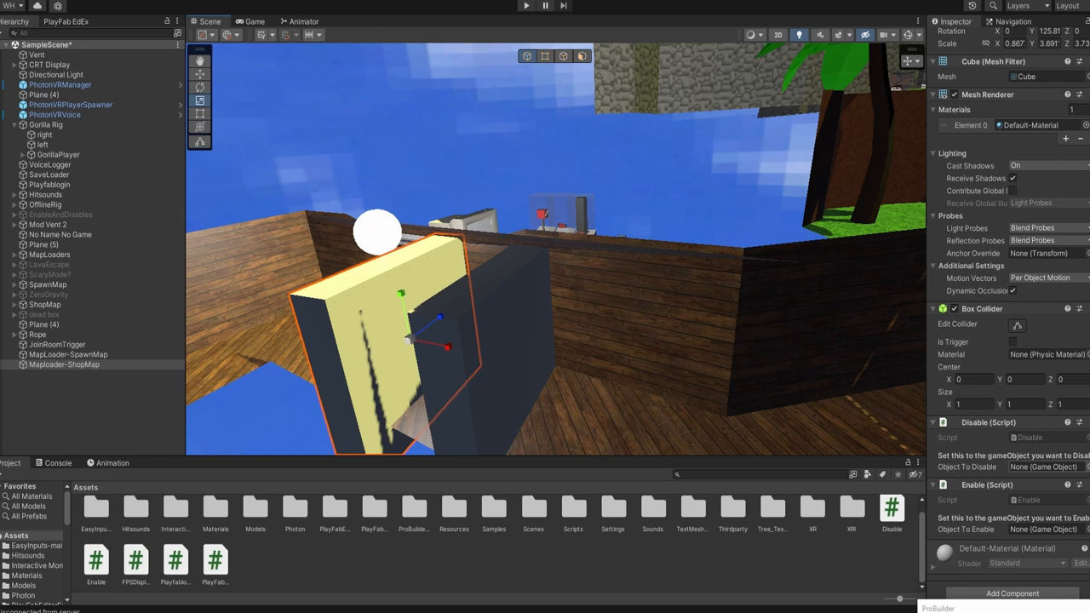
click(44, 304)
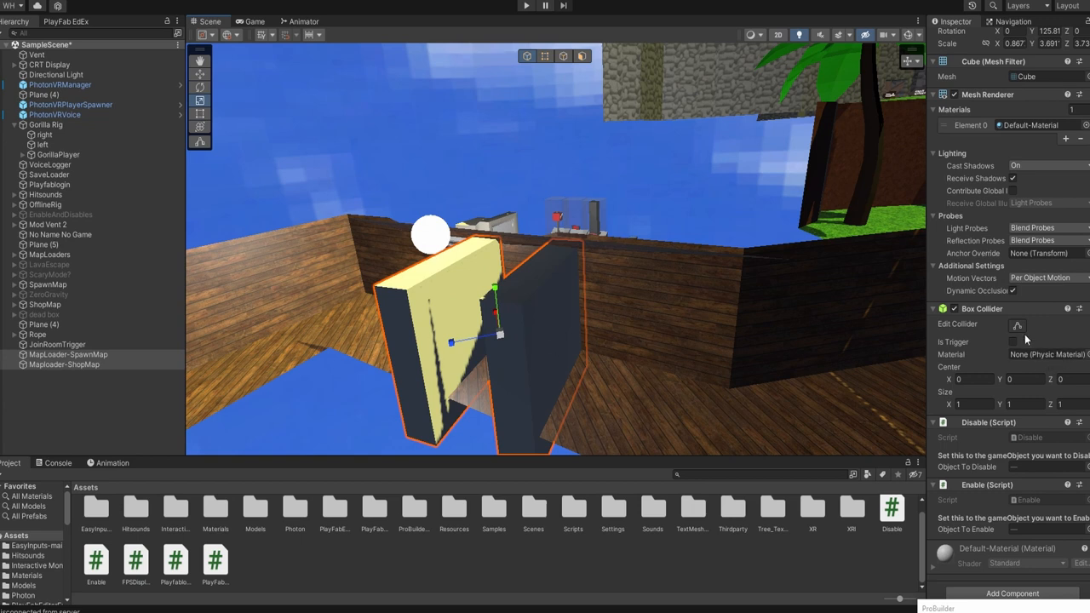
- Tick Is Trigger on both loader cubes' Box Colliders
click(1012, 342)
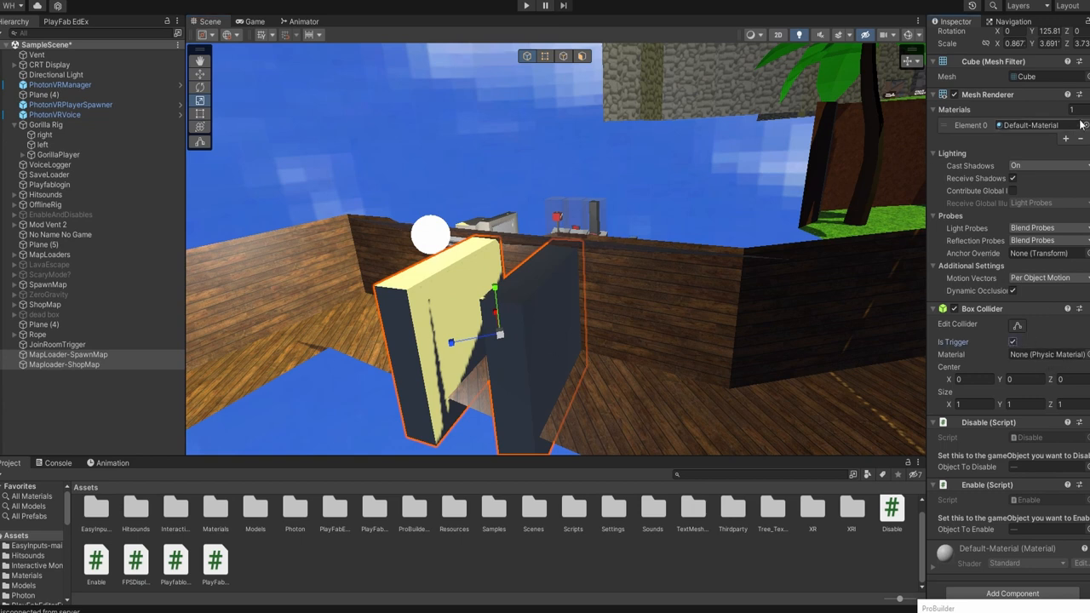
mouse_move(1081, 139)
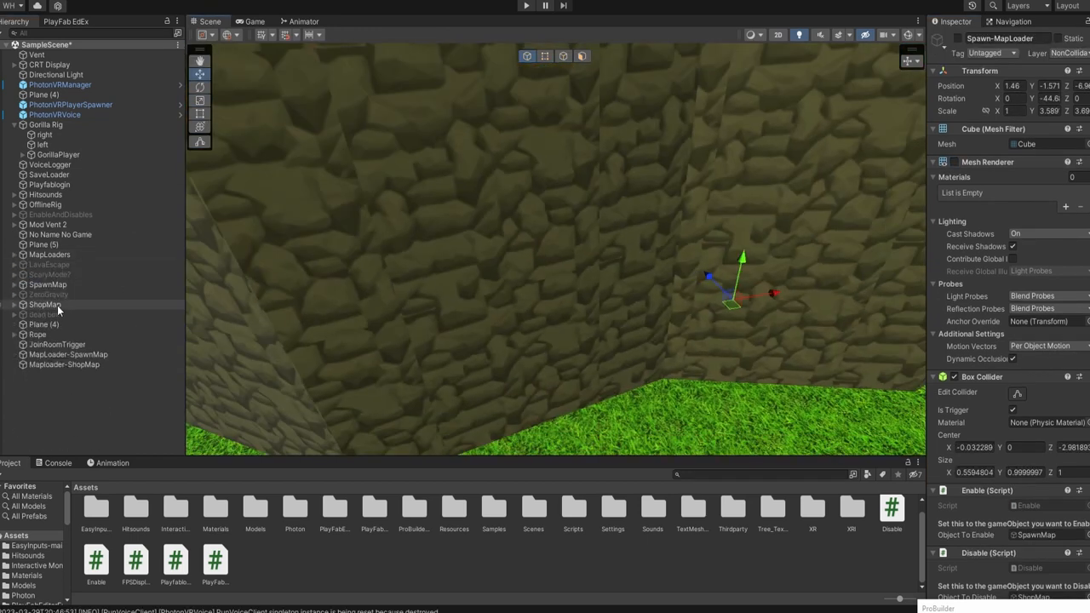
- Select ShopMap, then select MapLoader-SpawnMap and Maploader-ShopMap together
click(45, 304)
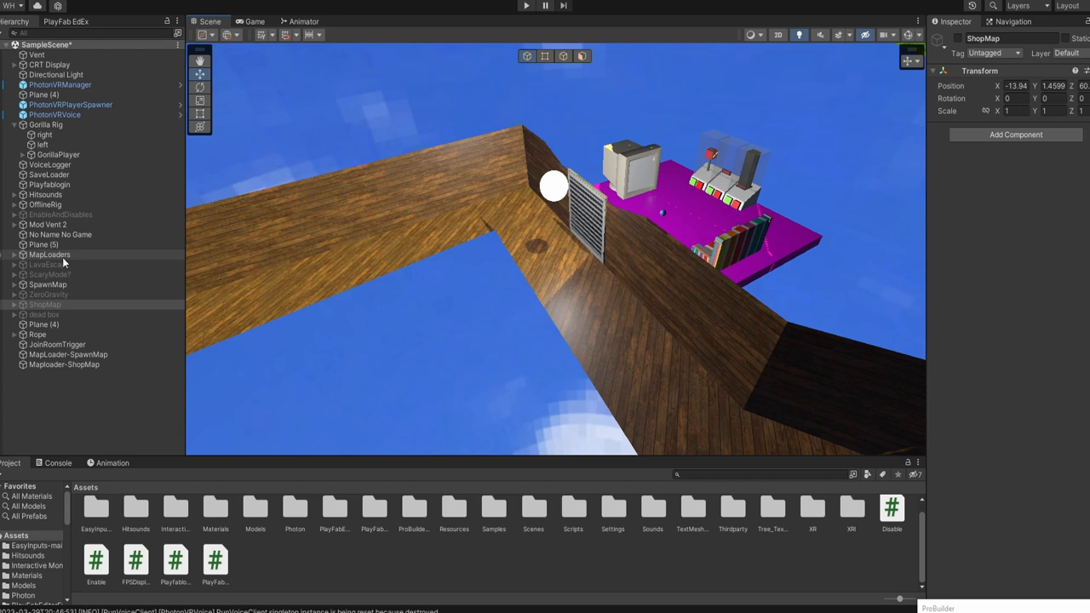
click(68, 354)
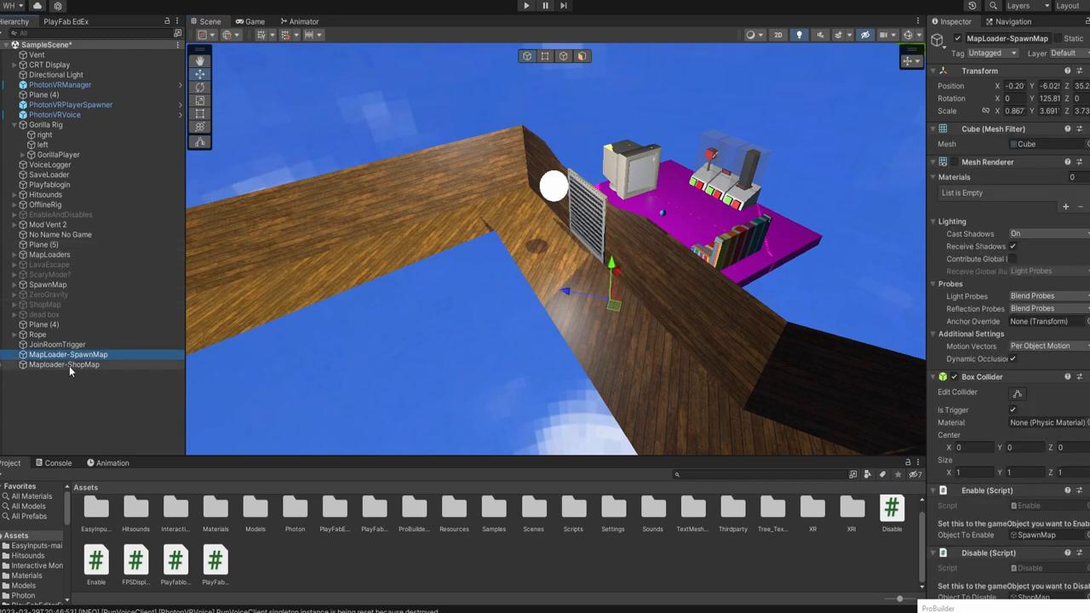
click(1063, 53)
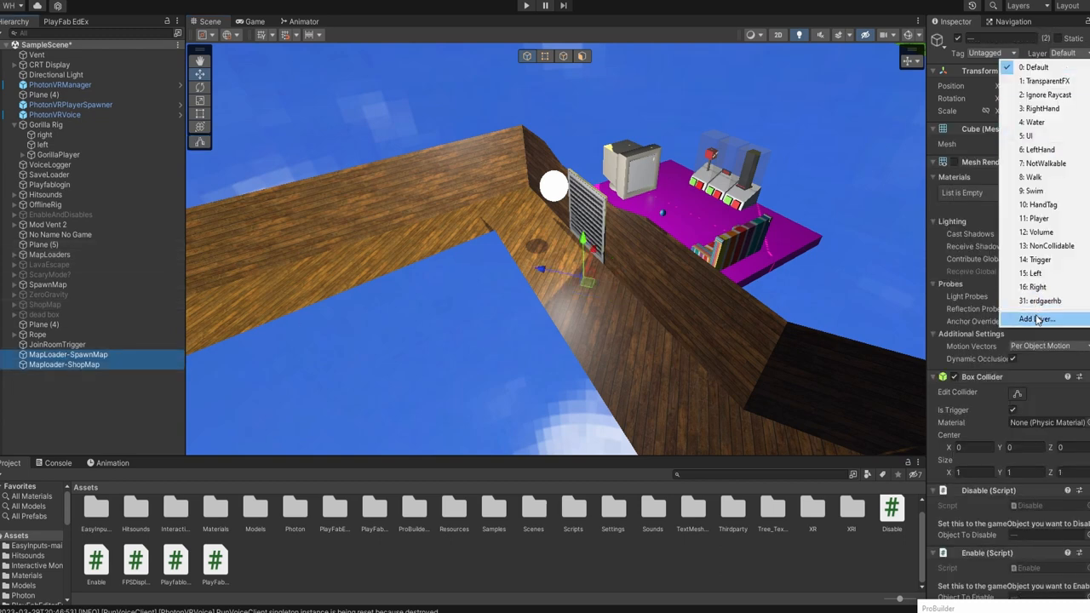
- Open Tags & Layers via Add Layer and try naming User Layer 17, leaving it empty
click(1037, 319)
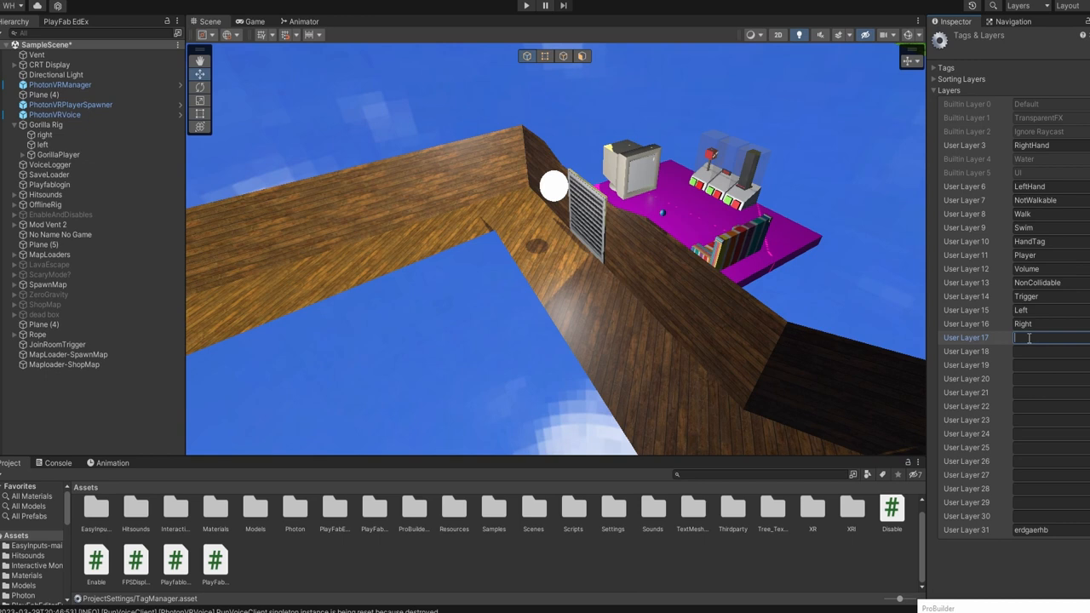
text(Non)
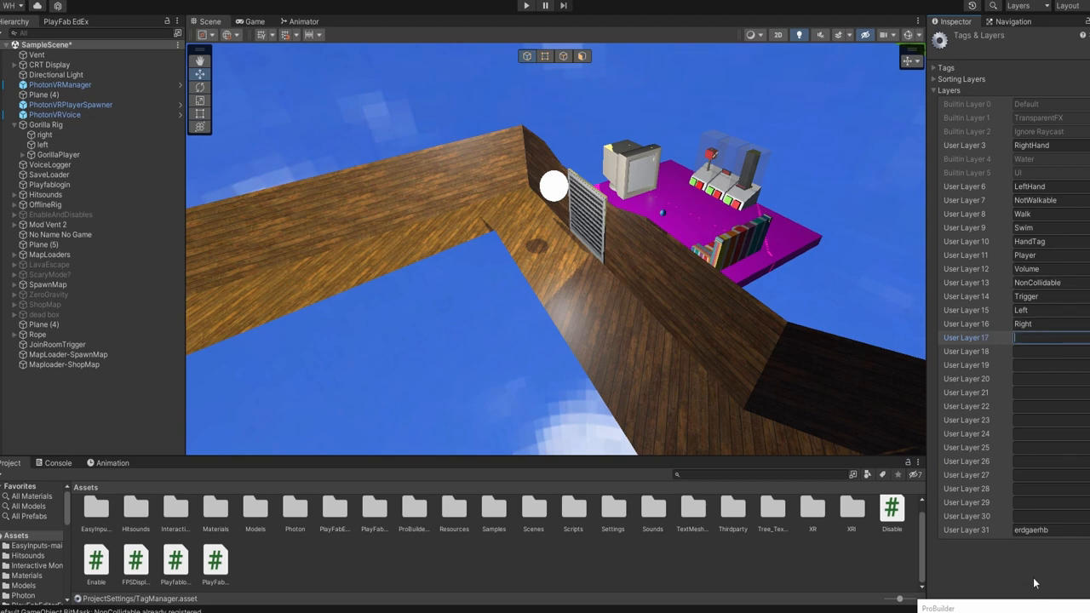
click(68, 354)
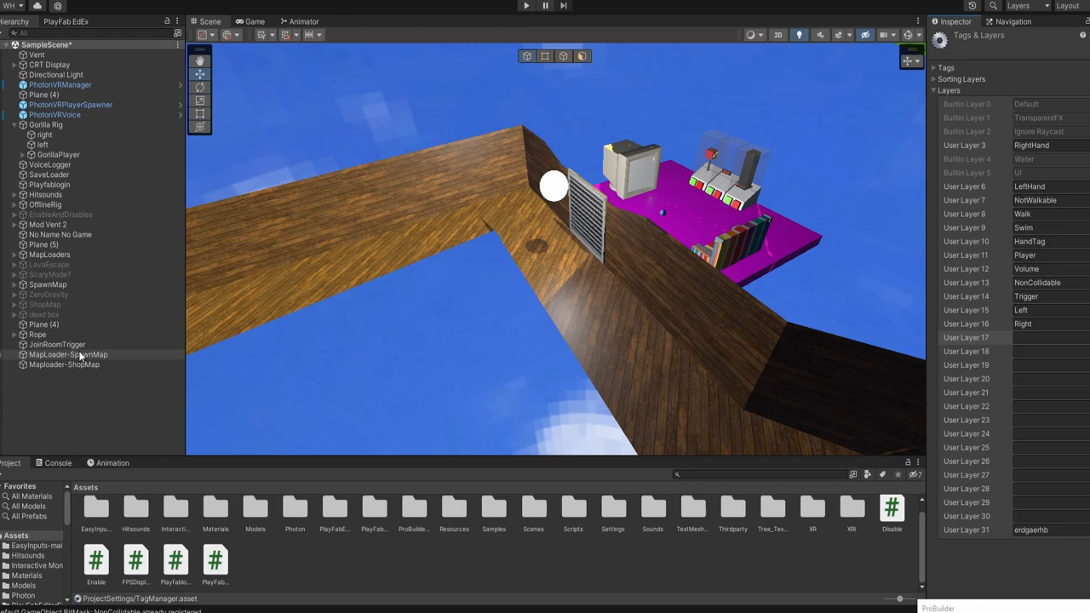